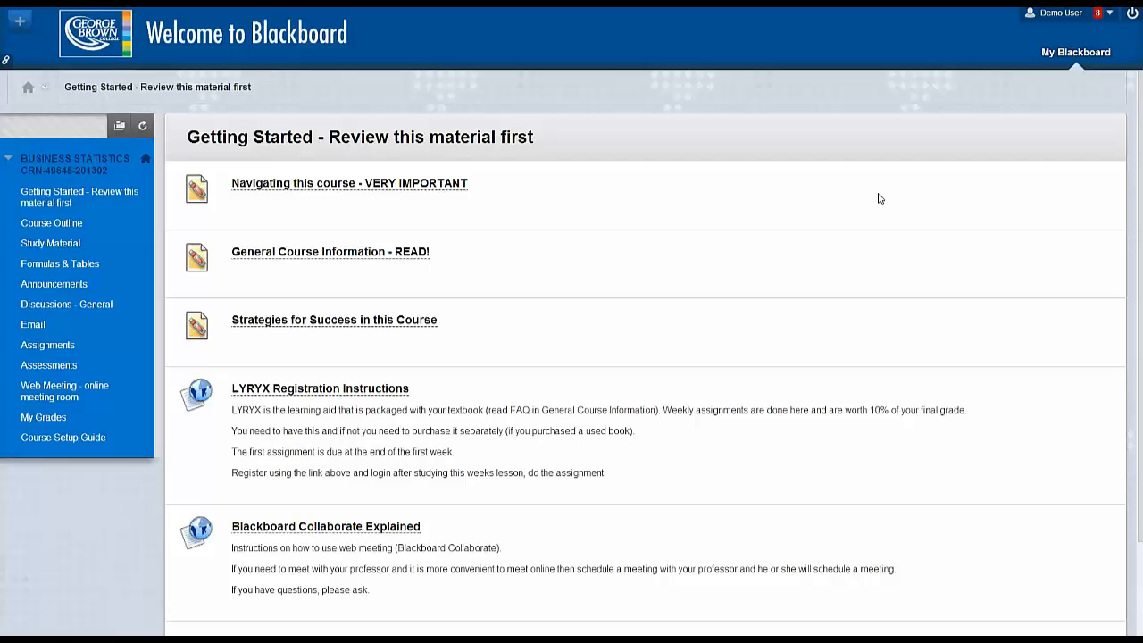
mouse_move(852, 200)
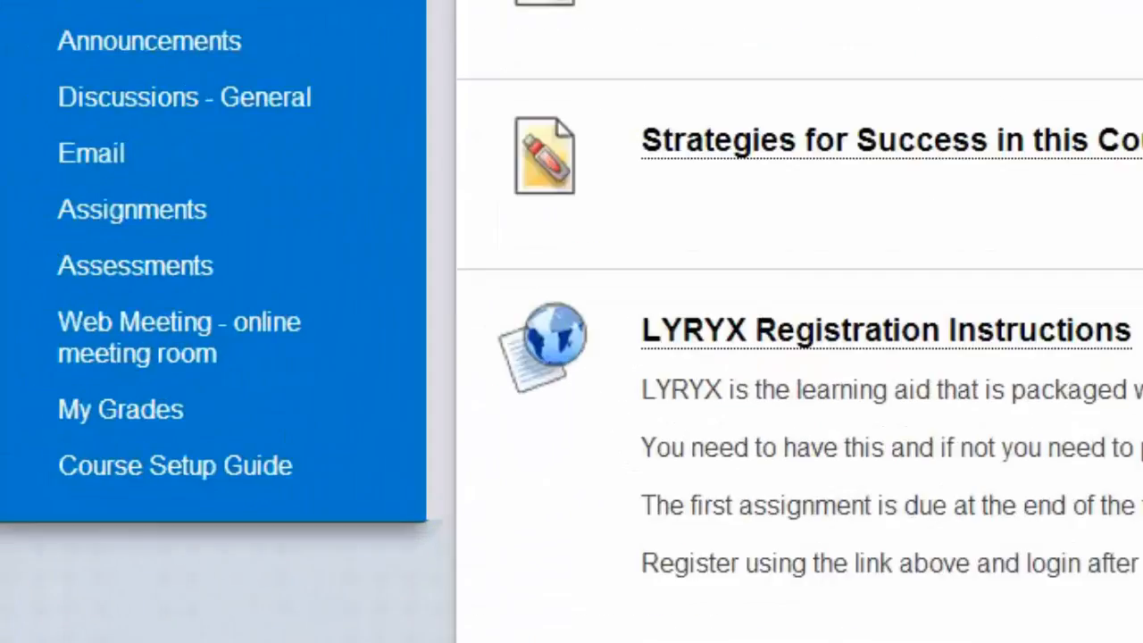
- Scroll the course menu up to reach 'Web Meeting - online meeting room'
scroll(up, 3)
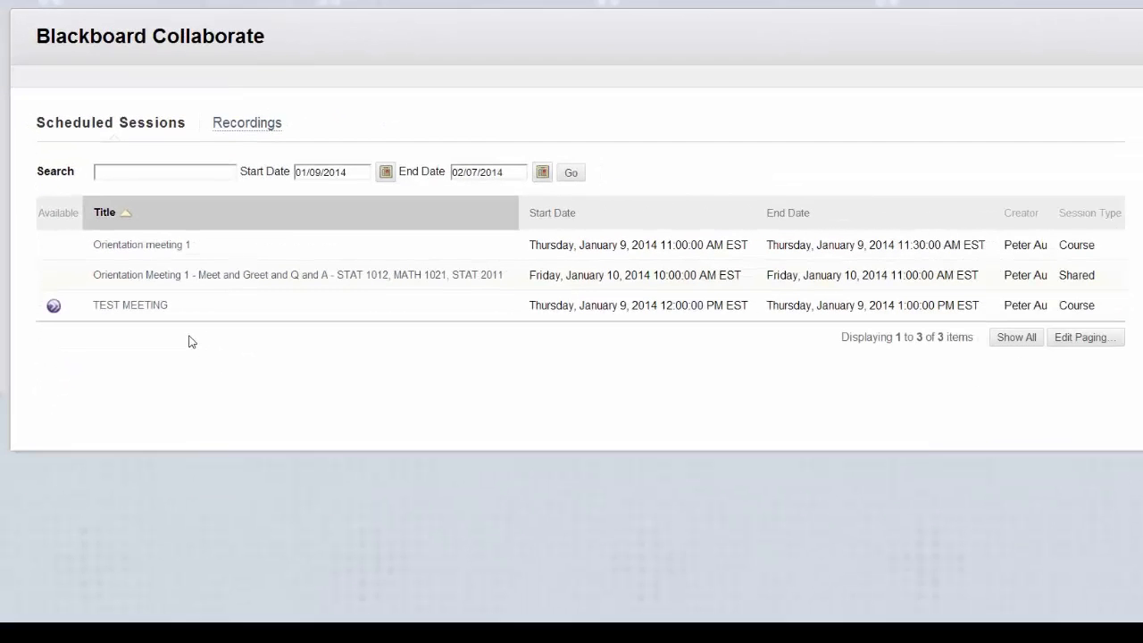
mouse_move(130, 305)
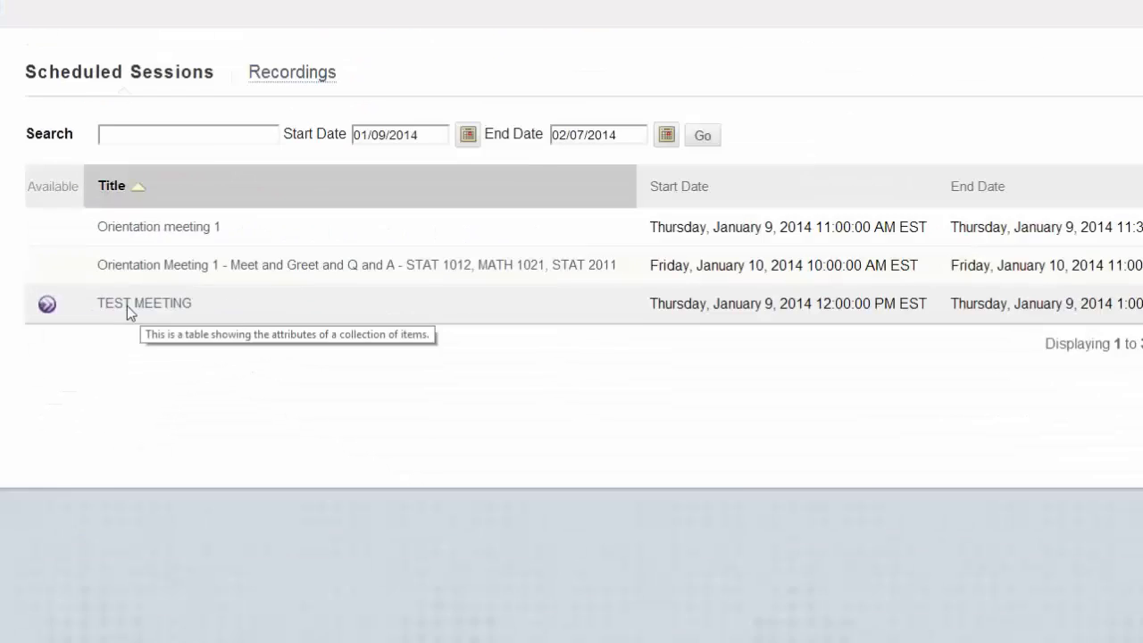
- Open the TEST MEETING room details and launch the room
click(144, 303)
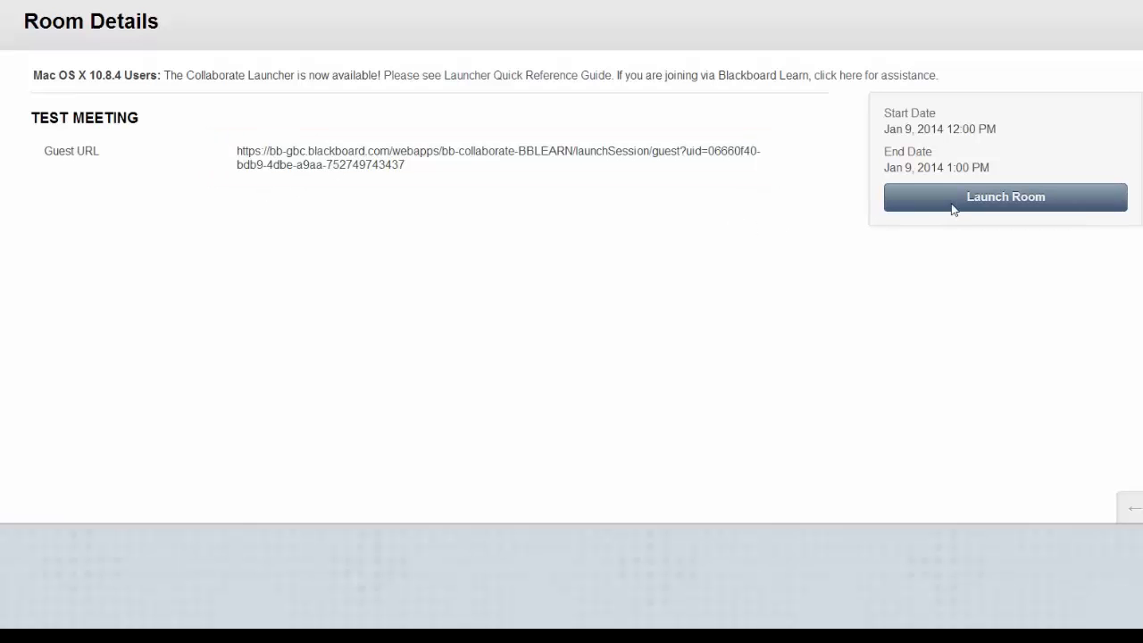
click(1005, 196)
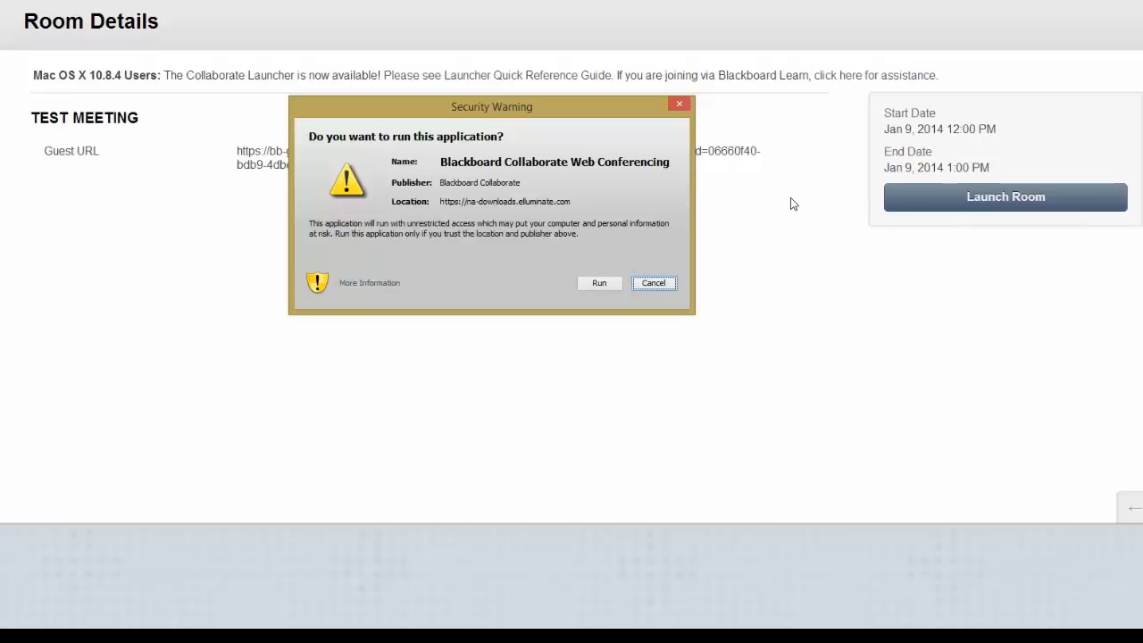
- Allow Blackboard Collaborate Web Conferencing to run from the security warning
click(598, 283)
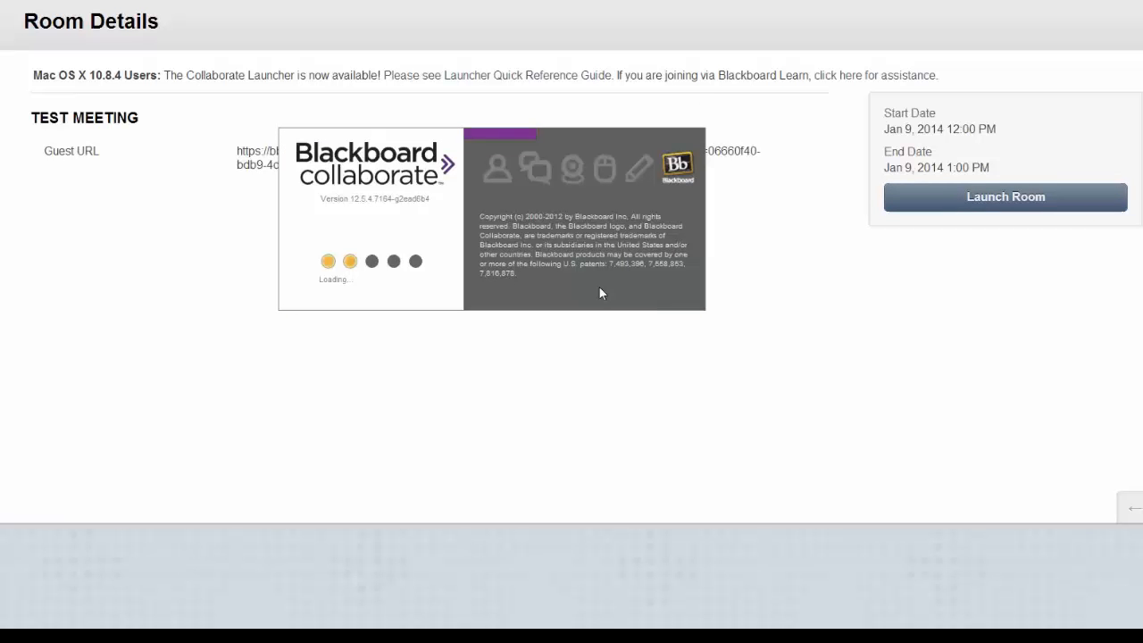
click(1004, 196)
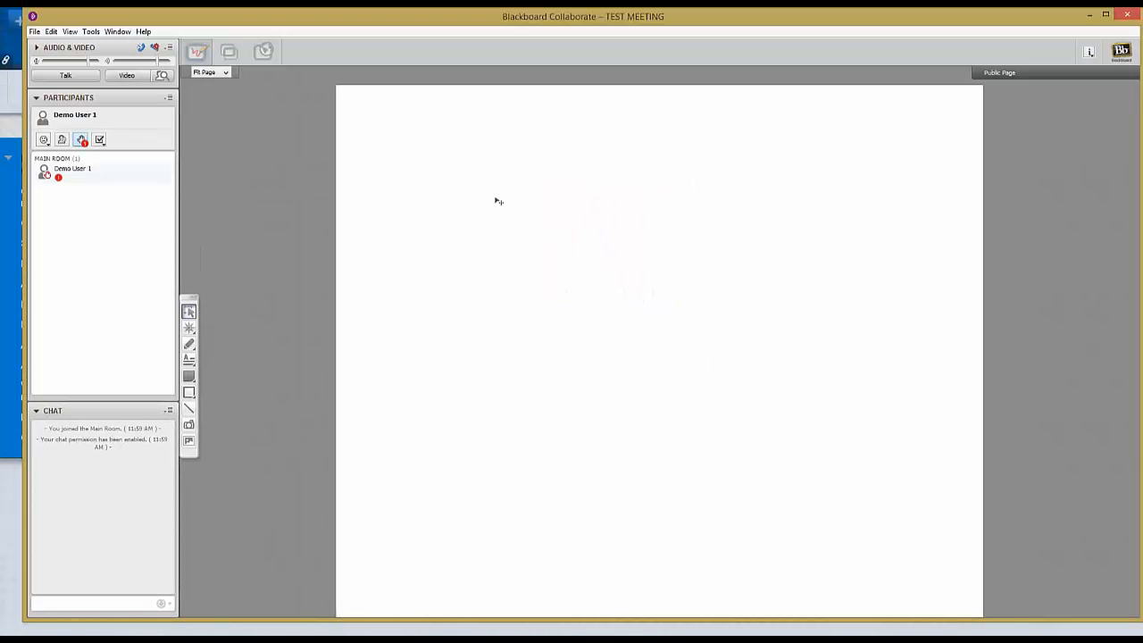
- Wait for the TEST MEETING window to open with Demo User 1 and a blank whiteboard
click(73, 169)
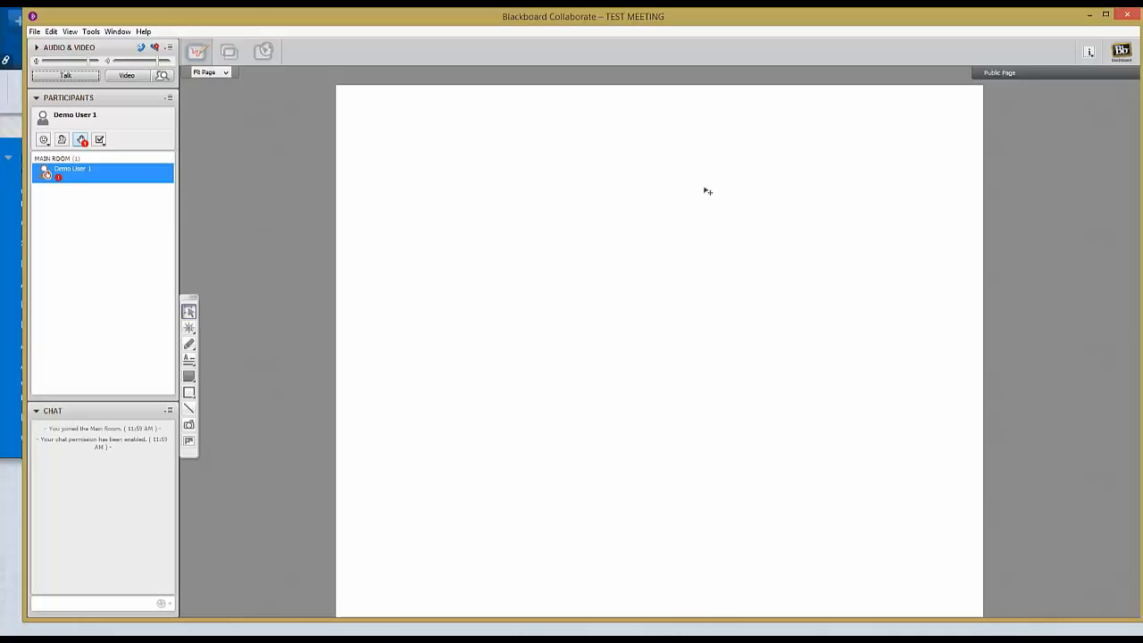
- Use the Pencil tool to handwrite 'BR Collaborate' in black ink
click(188, 344)
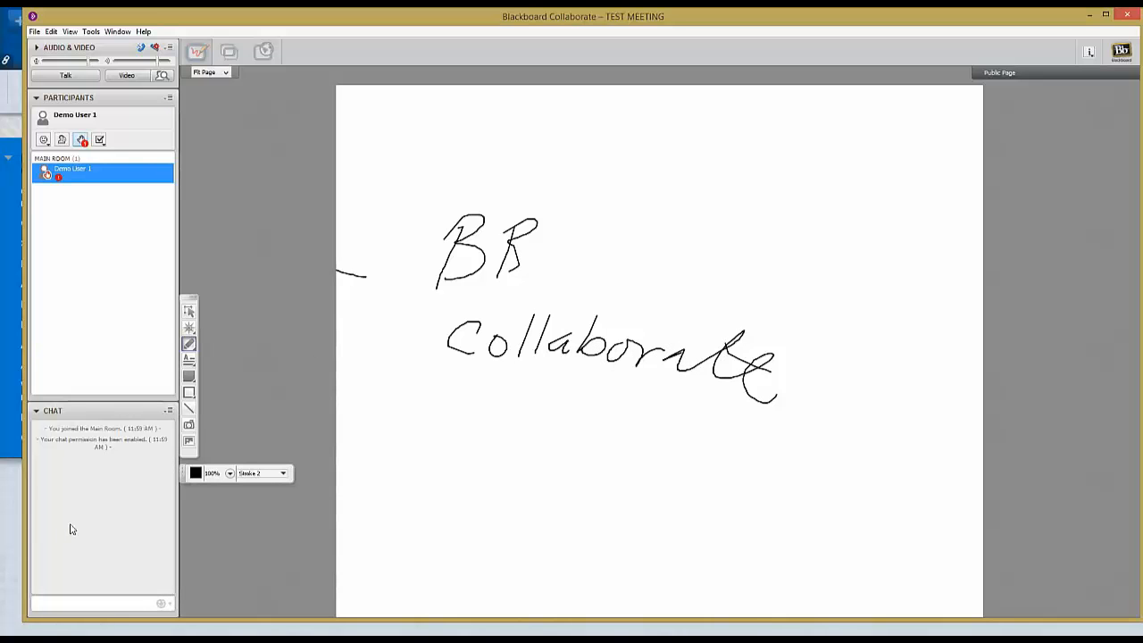
mouse_move(467, 295)
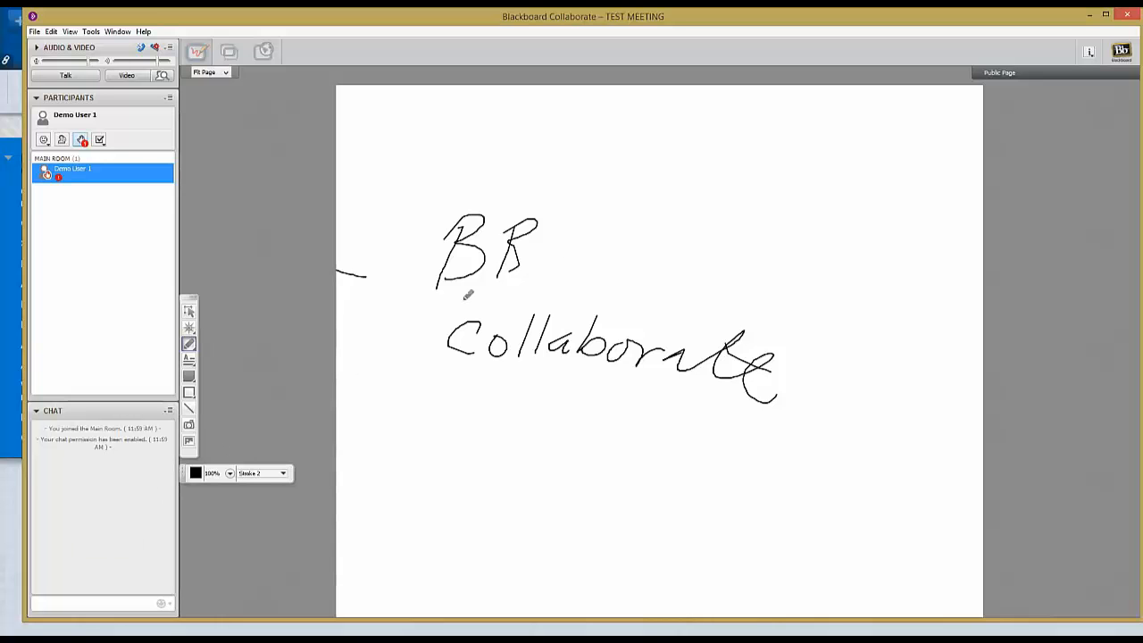